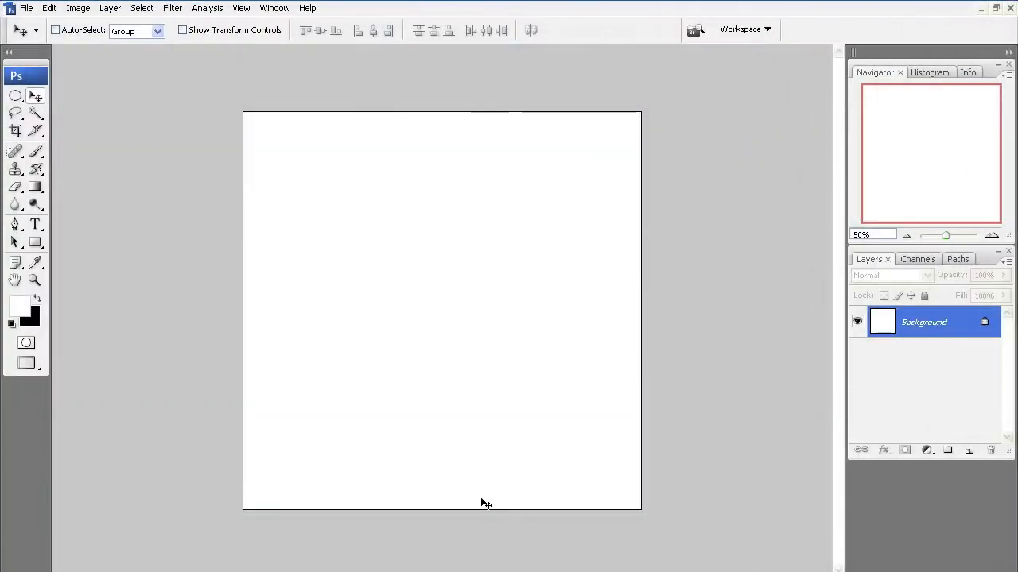
mouse_move(41, 164)
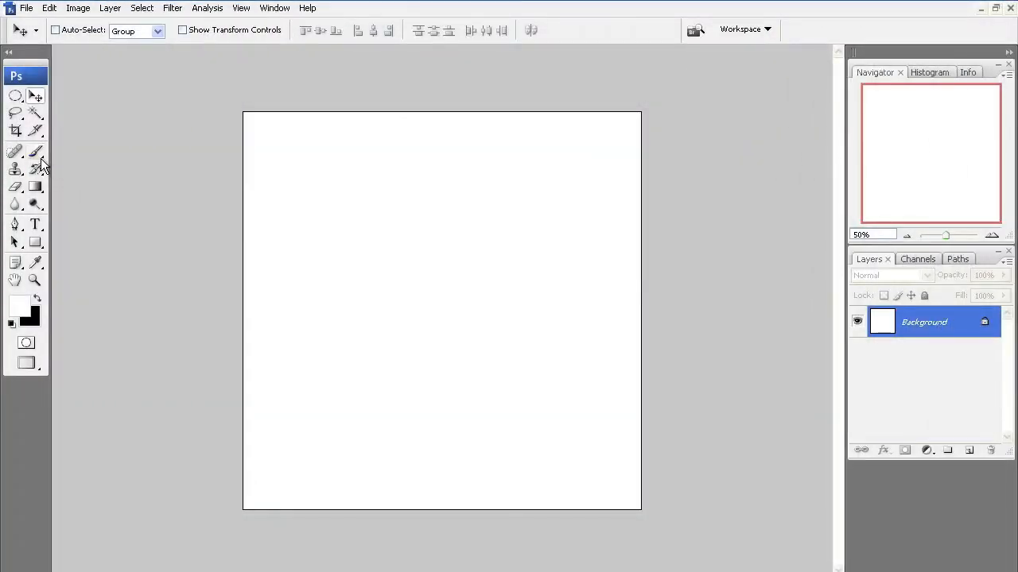
Make the Brush tool active and browse its preset list beside the blank canvas.
left_click(35, 152)
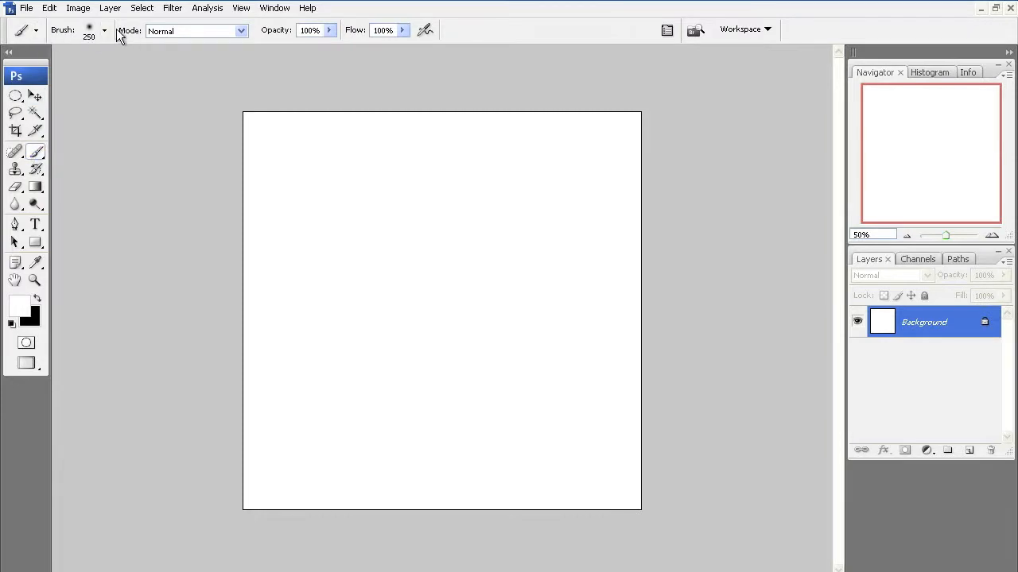
left_click(102, 29)
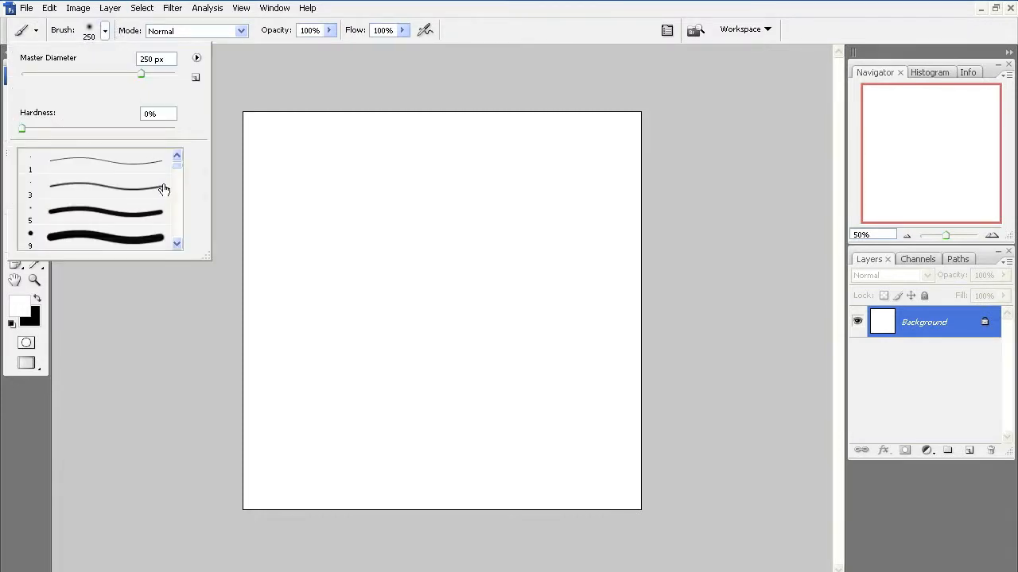
mouse_move(203, 254)
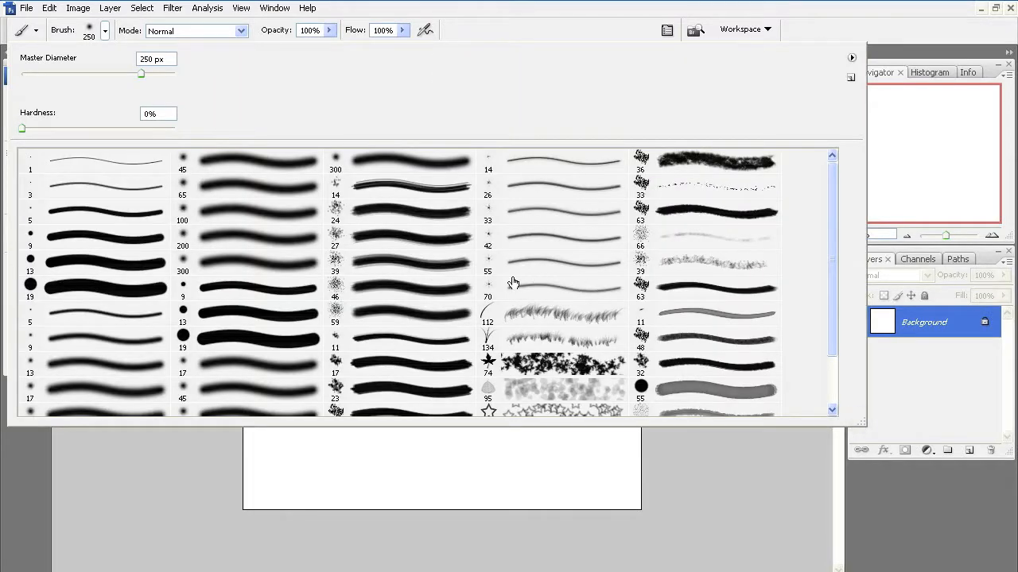
mouse_move(345, 353)
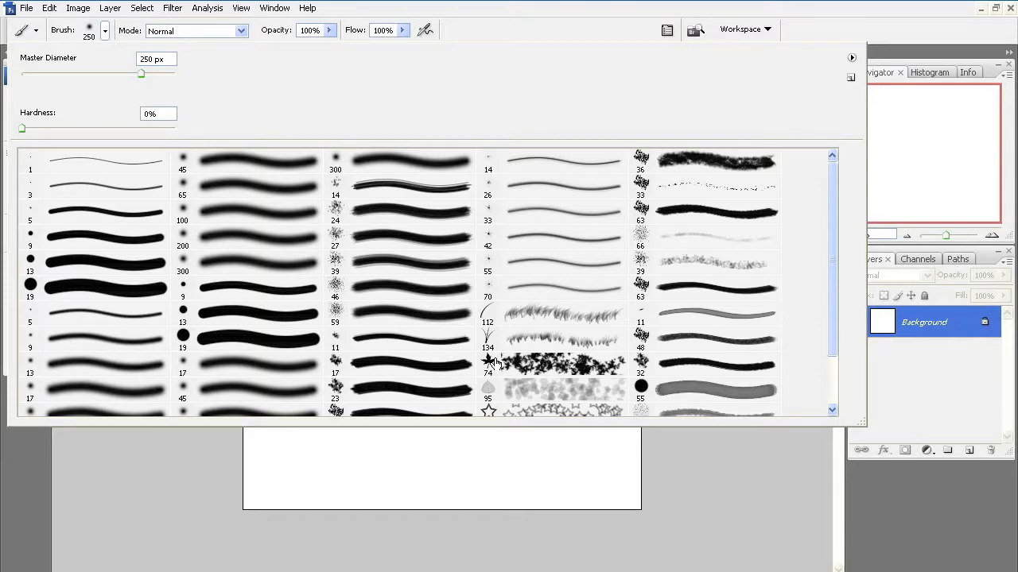
mouse_move(487, 323)
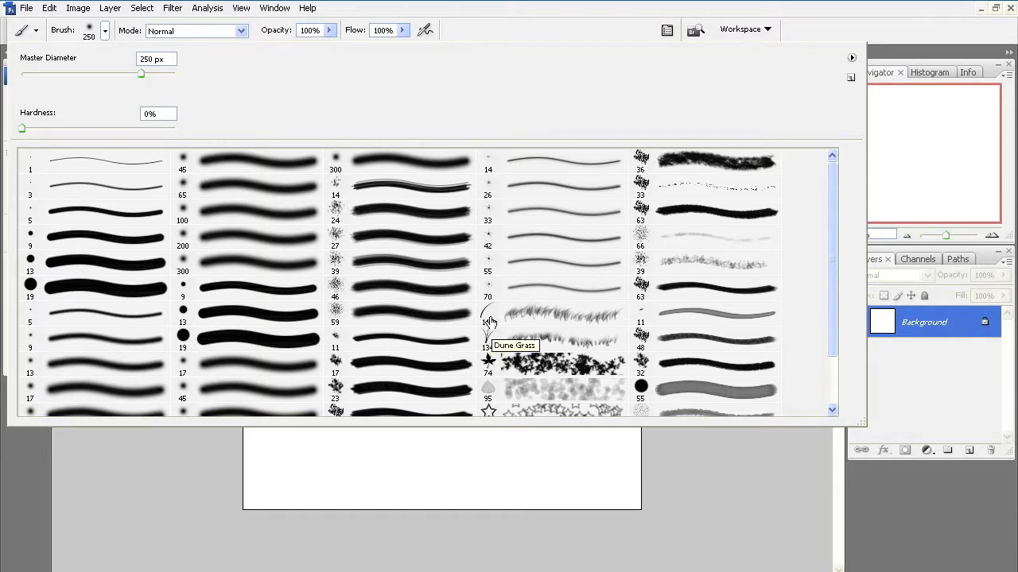
mouse_move(641, 270)
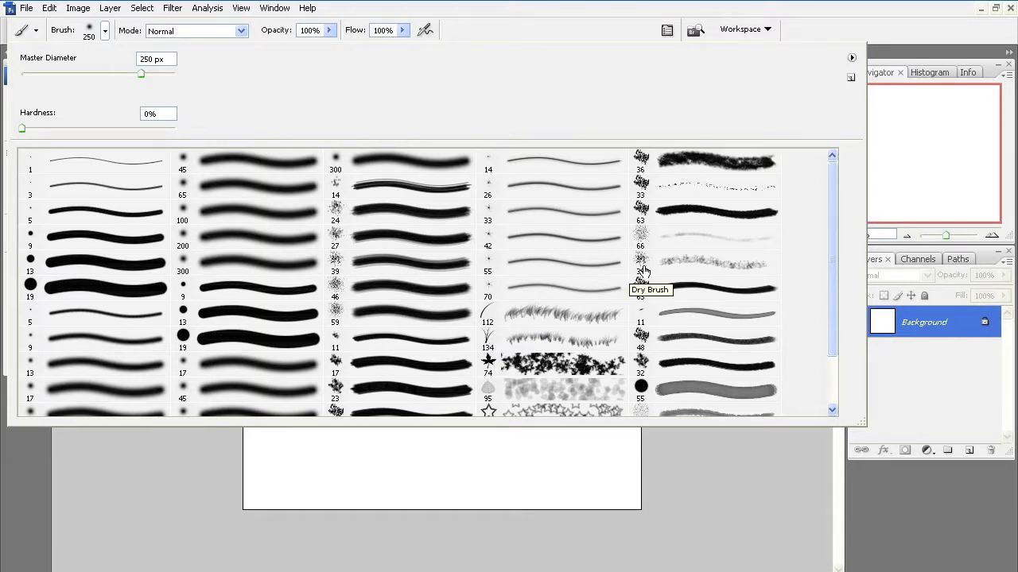
scroll("down", 3)
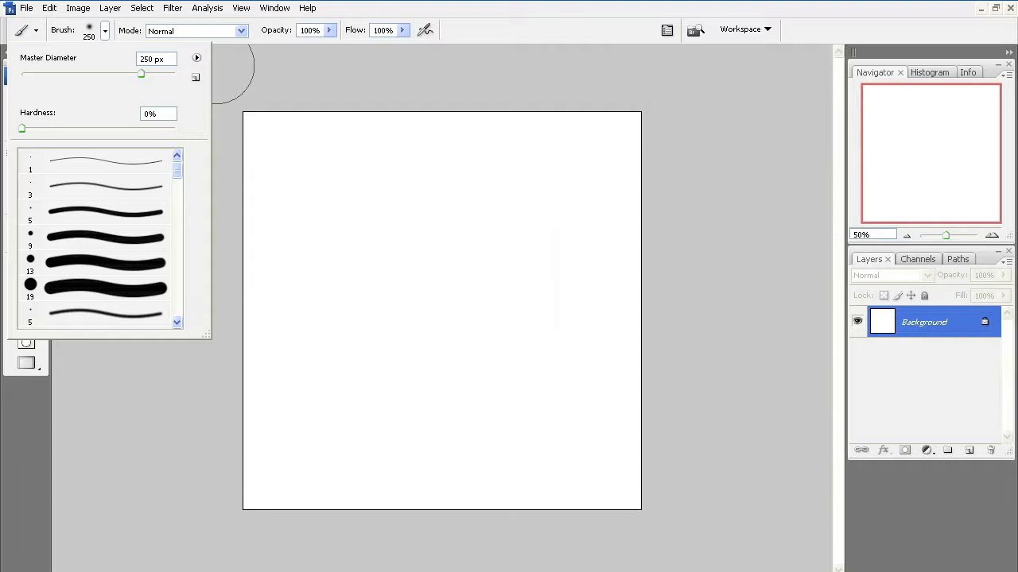
Start loading brushes from file and browse to the Desktop Brushes folder.
left_click(194, 57)
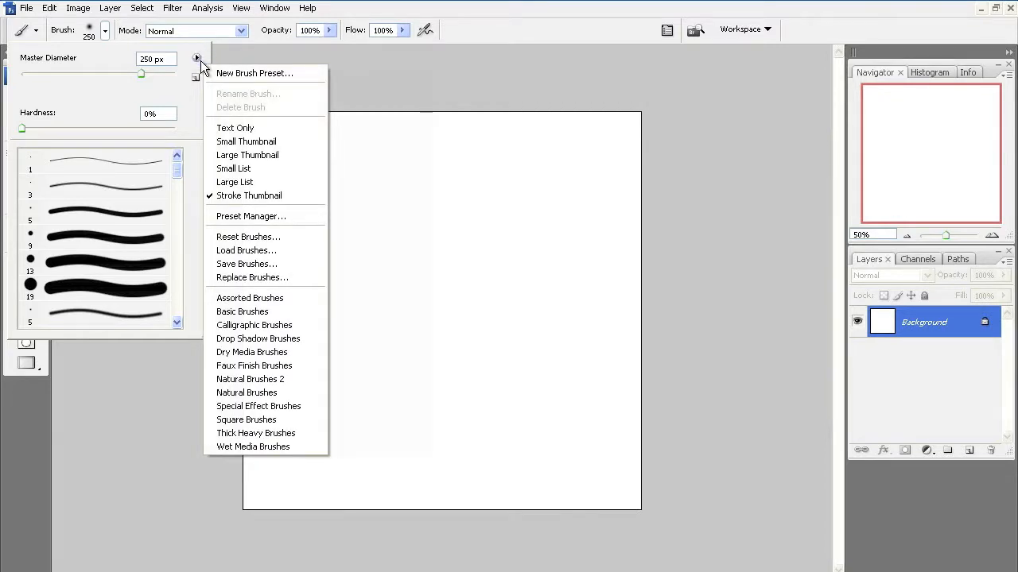
mouse_move(252, 190)
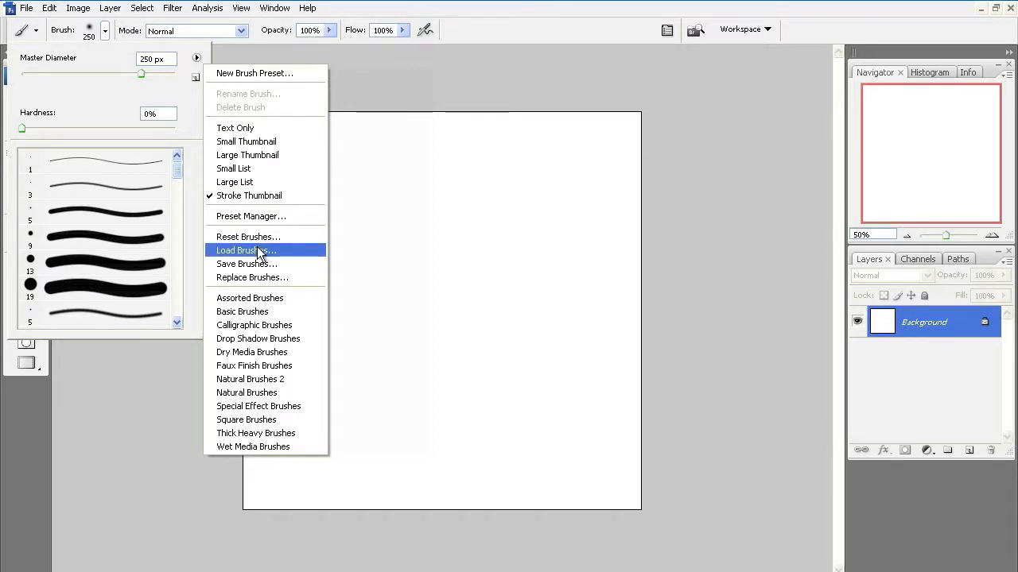
left_click(246, 251)
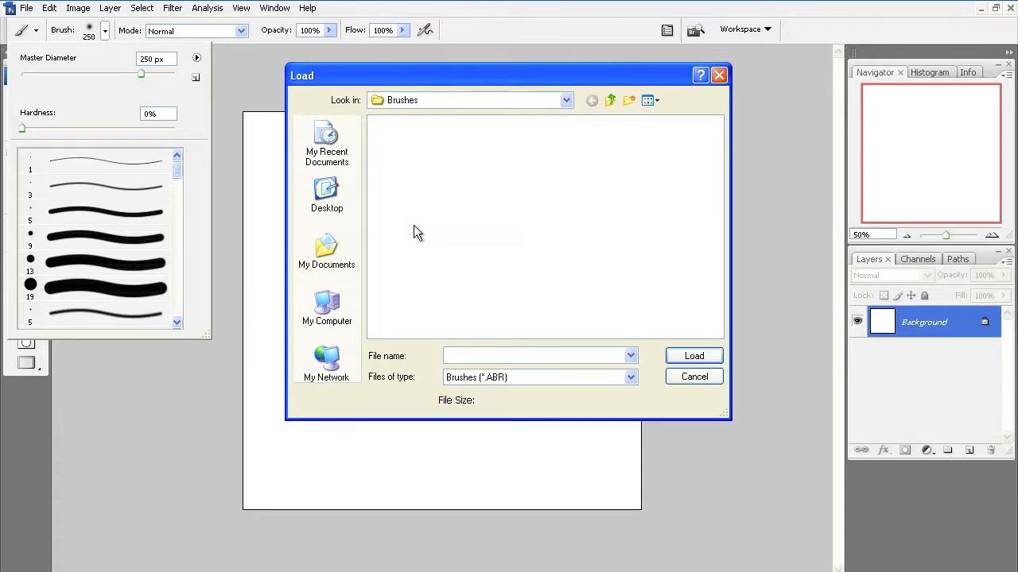
mouse_move(340, 197)
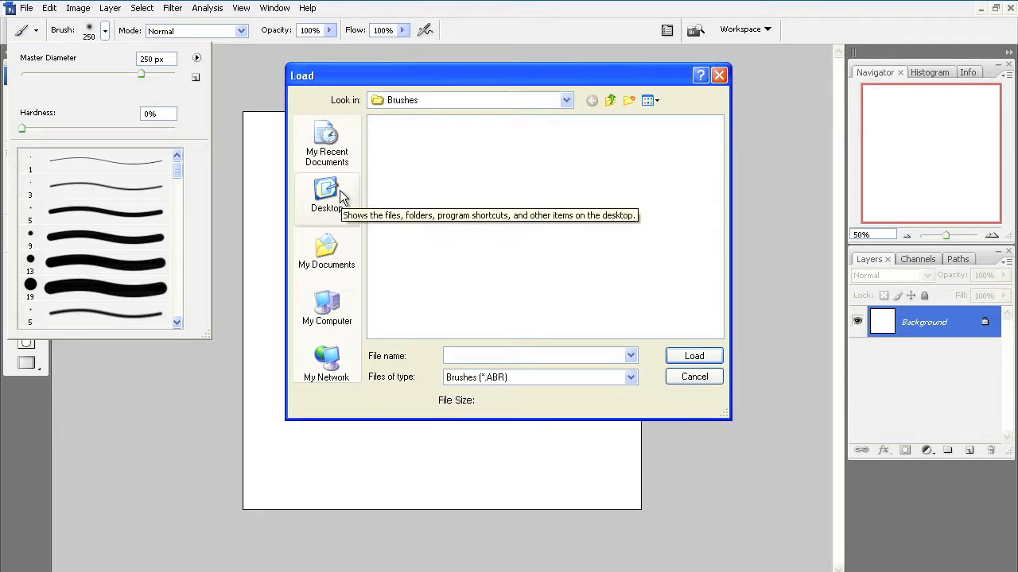
left_click(326, 197)
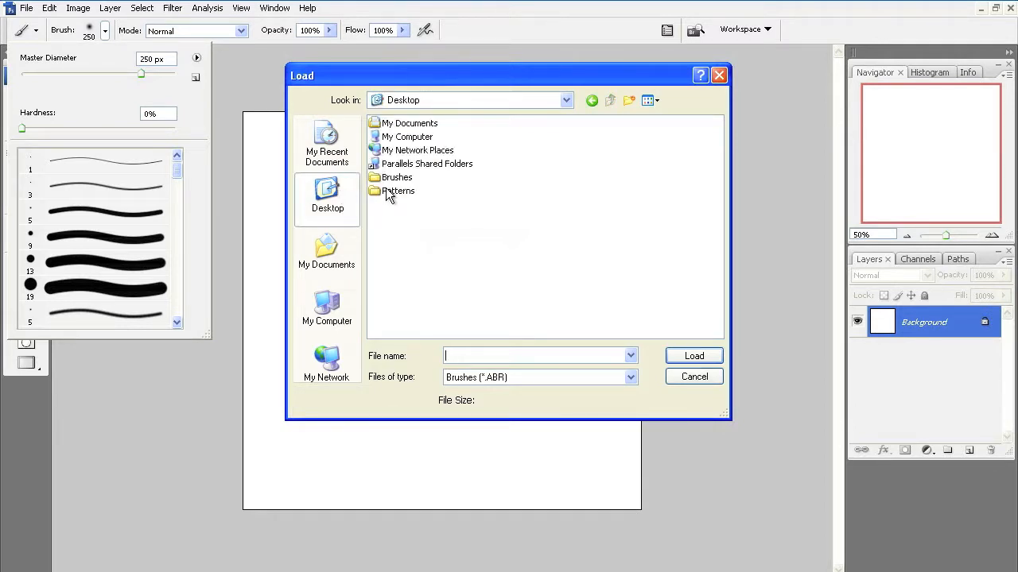
left_click(398, 177)
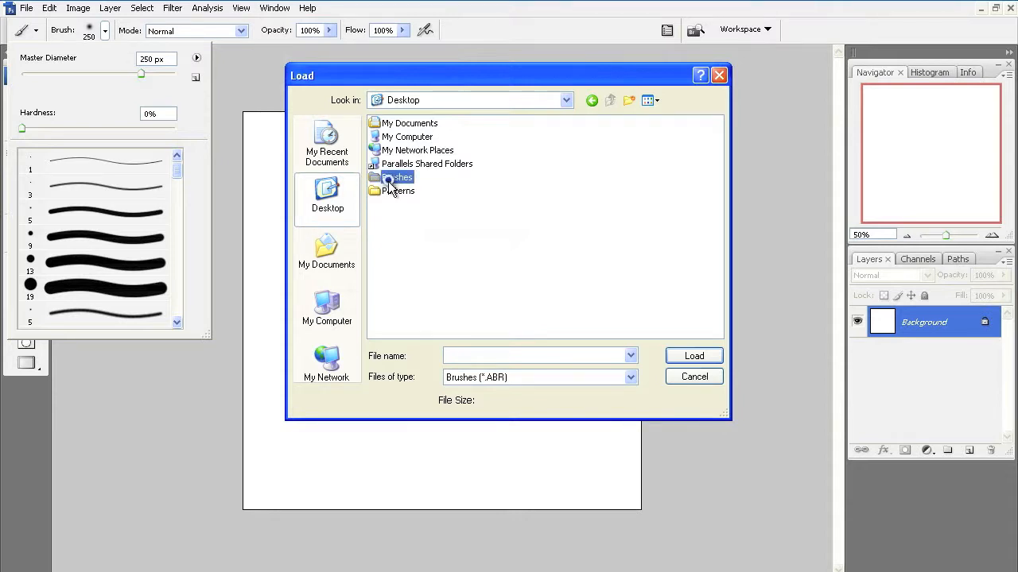
double_click(398, 177)
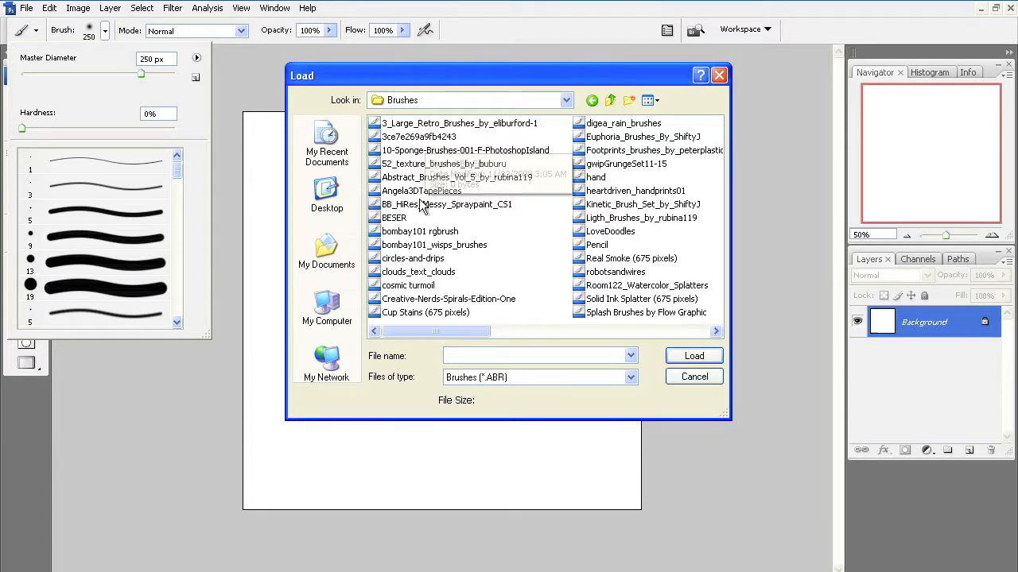
Load the Real Smoke (675 pixels) brush set into the brush presets.
left_click_drag(436, 330, 500, 331)
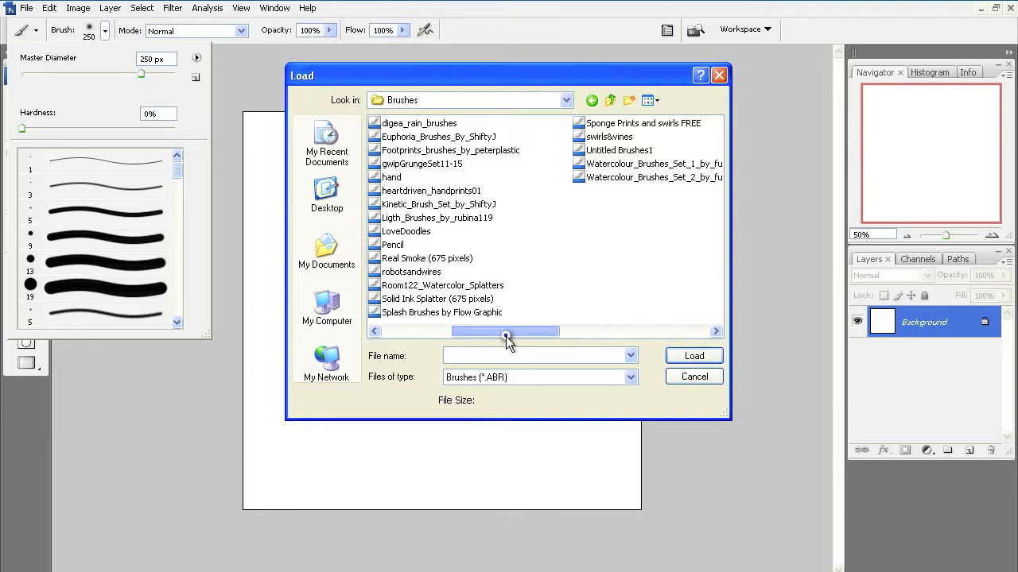
mouse_move(424, 270)
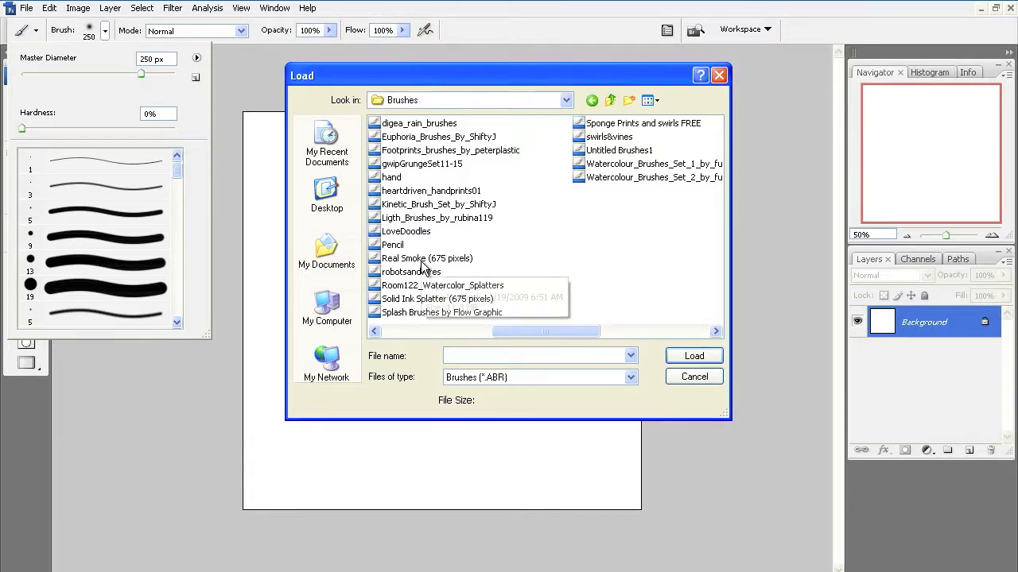
left_click(421, 258)
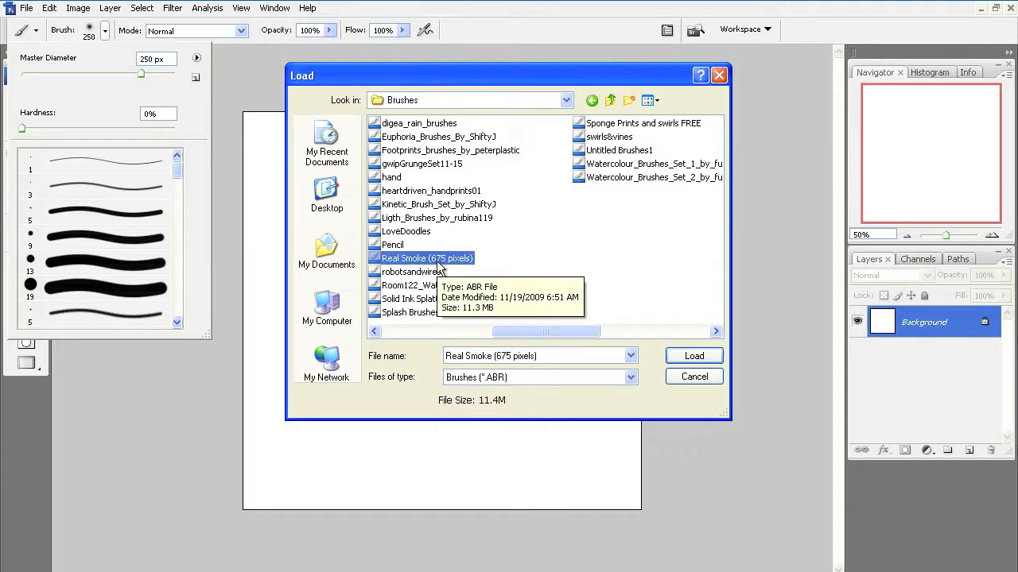
mouse_move(679, 361)
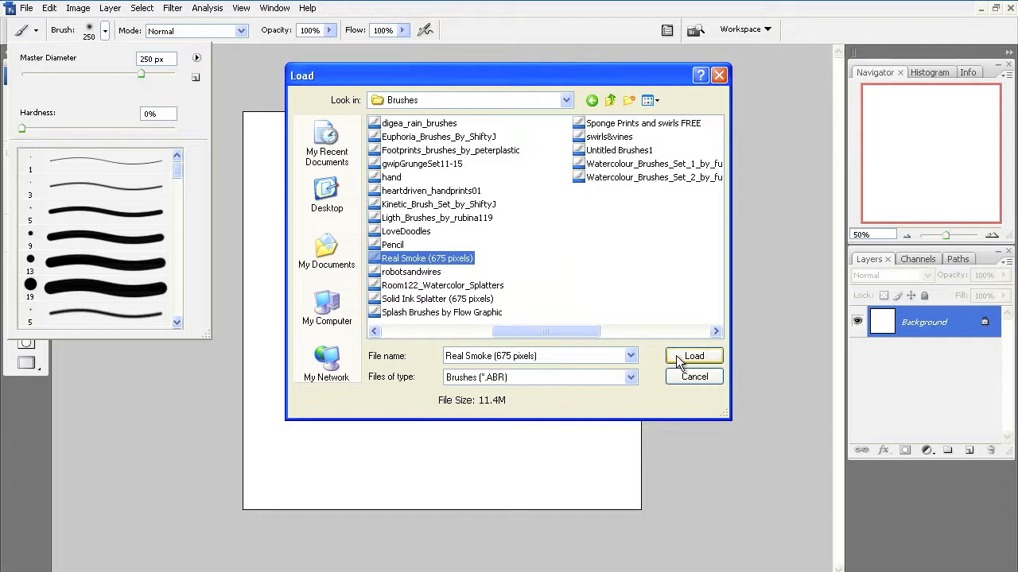
left_click(693, 356)
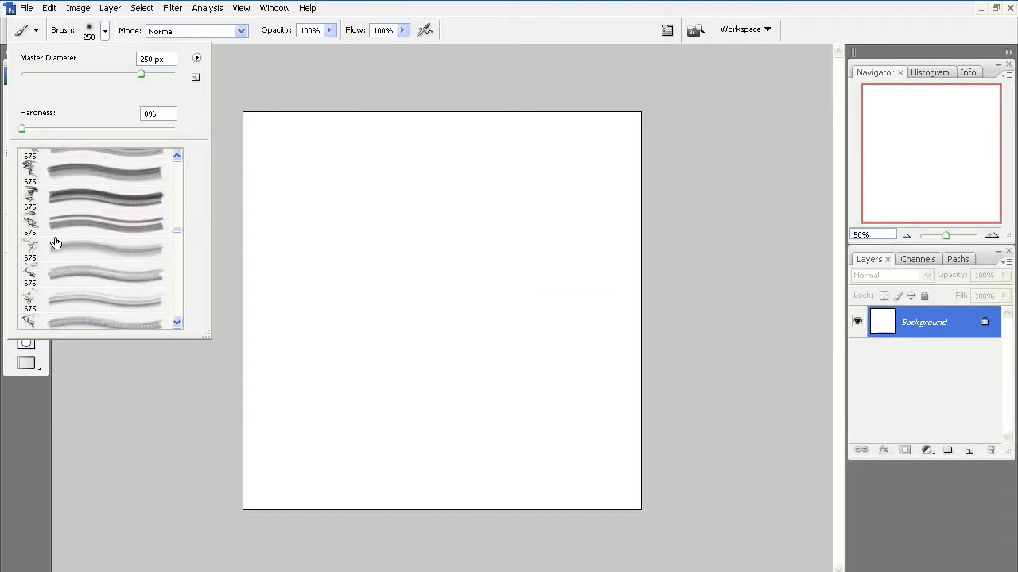
left_click(95, 231)
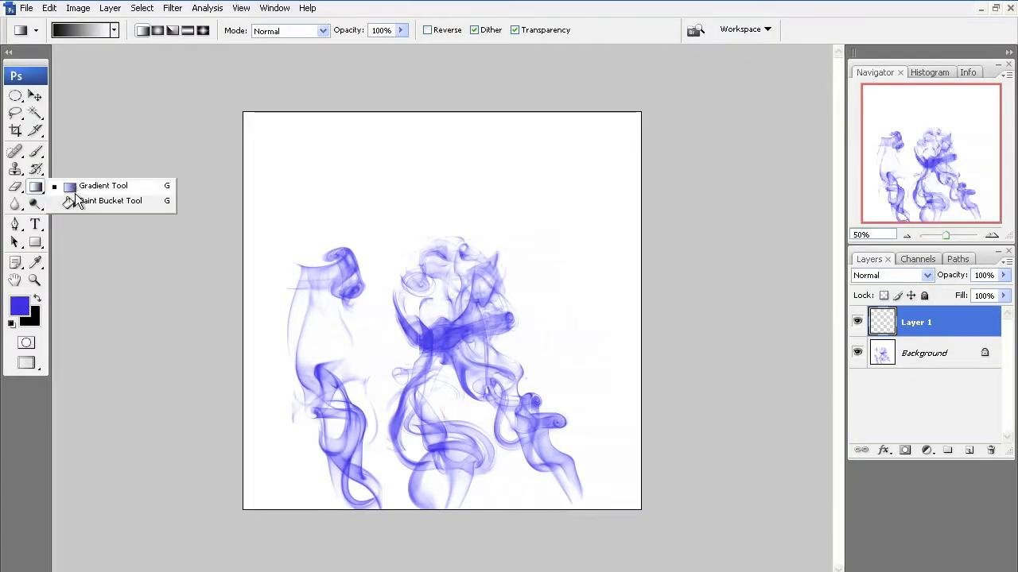
mouse_move(72, 200)
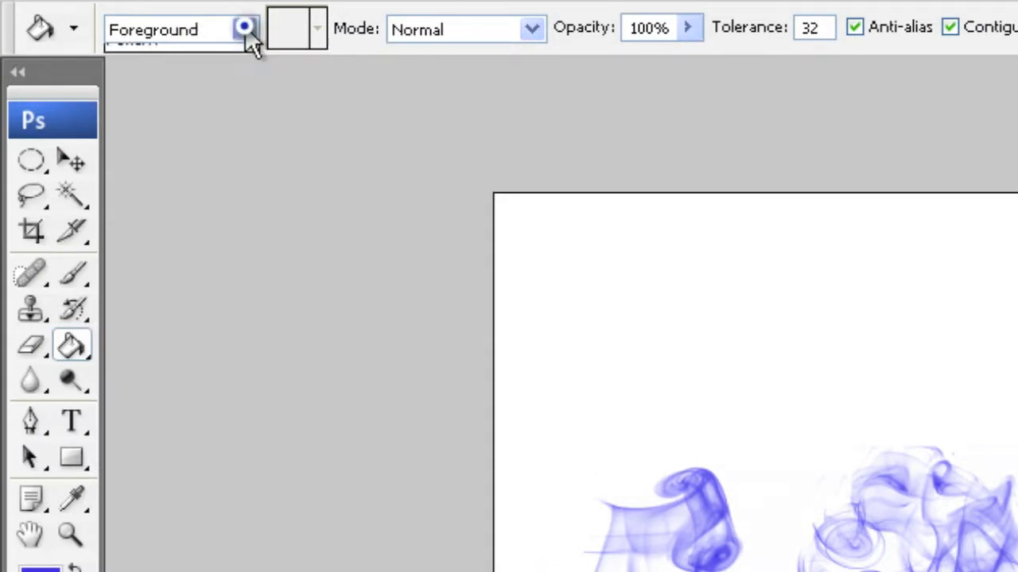
Switch the Paint Bucket fill source from Foreground to Pattern and show the pattern swatches.
left_click(242, 30)
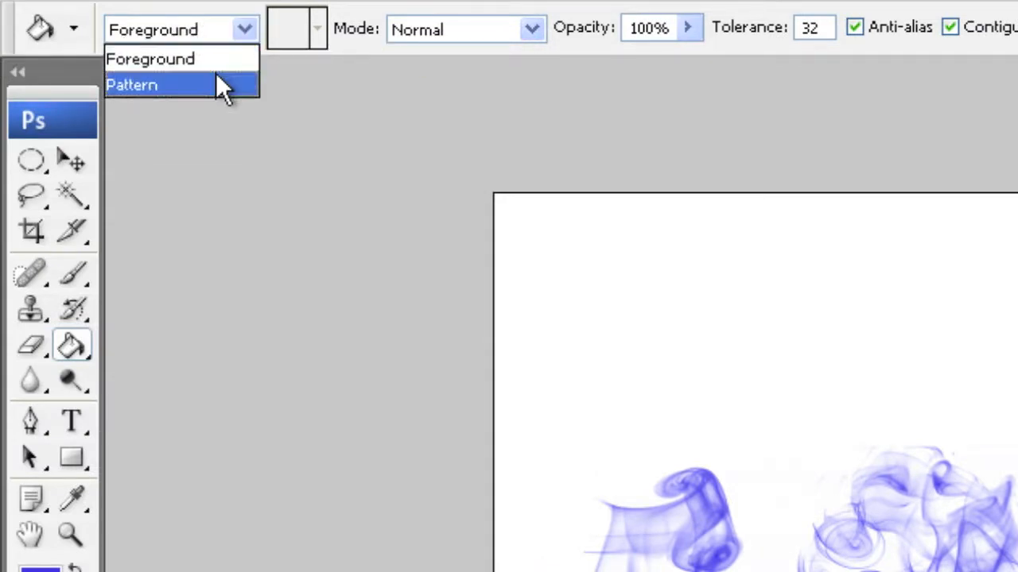
left_click(143, 86)
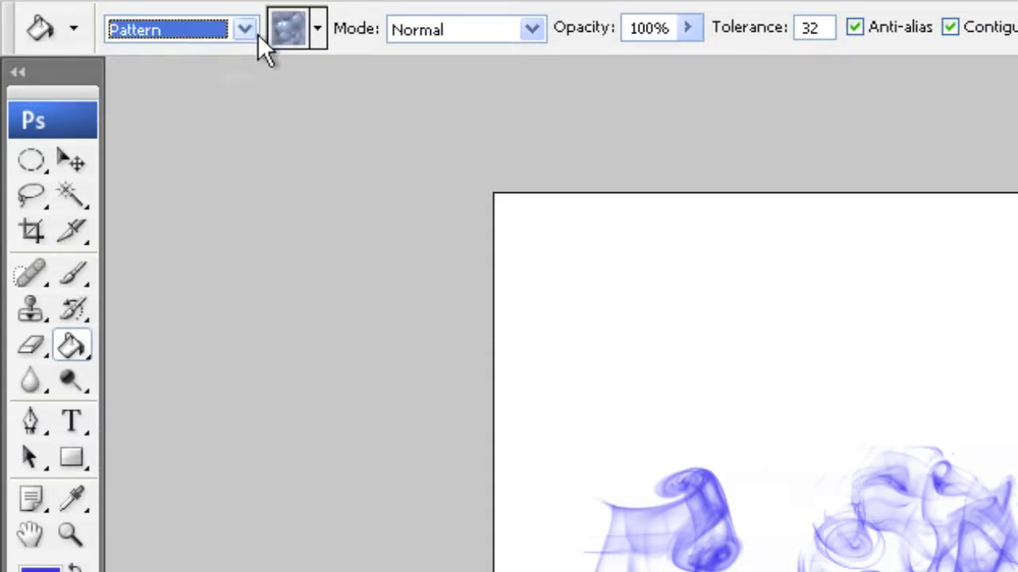
left_click(318, 29)
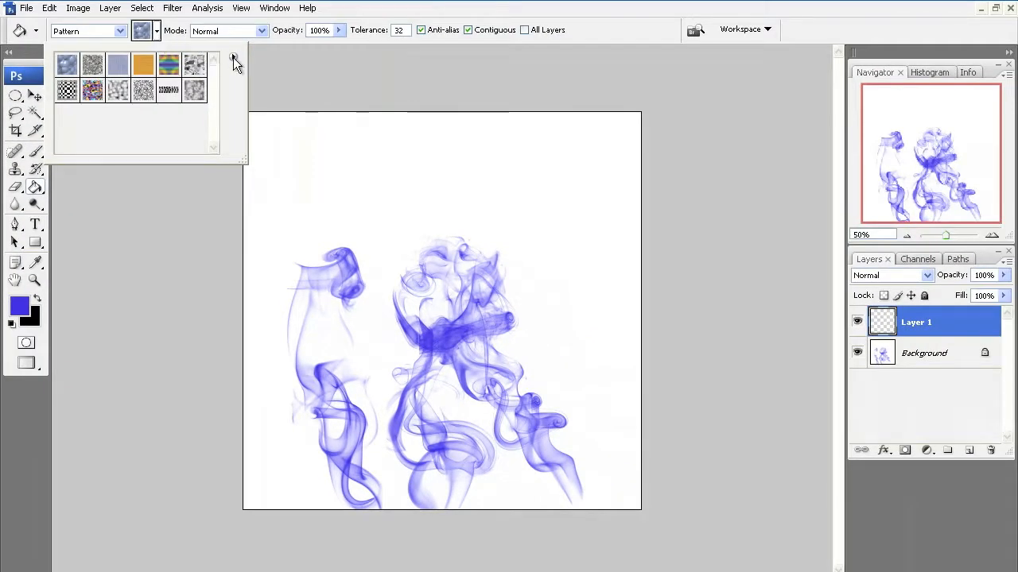
Load the SS-animalprints-patterns set from Desktop > Patterns into the pattern list.
left_click(232, 61)
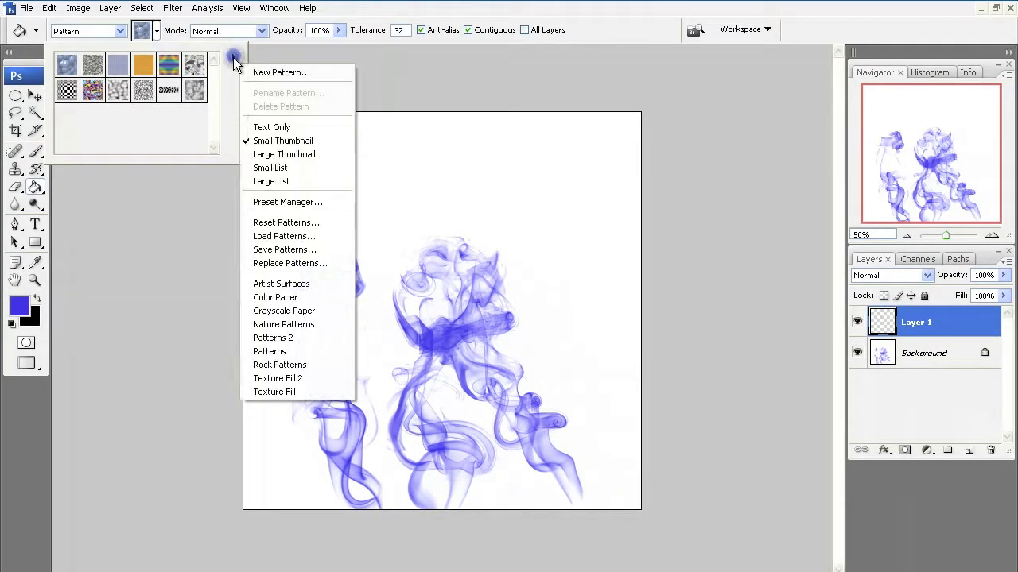
mouse_move(283, 235)
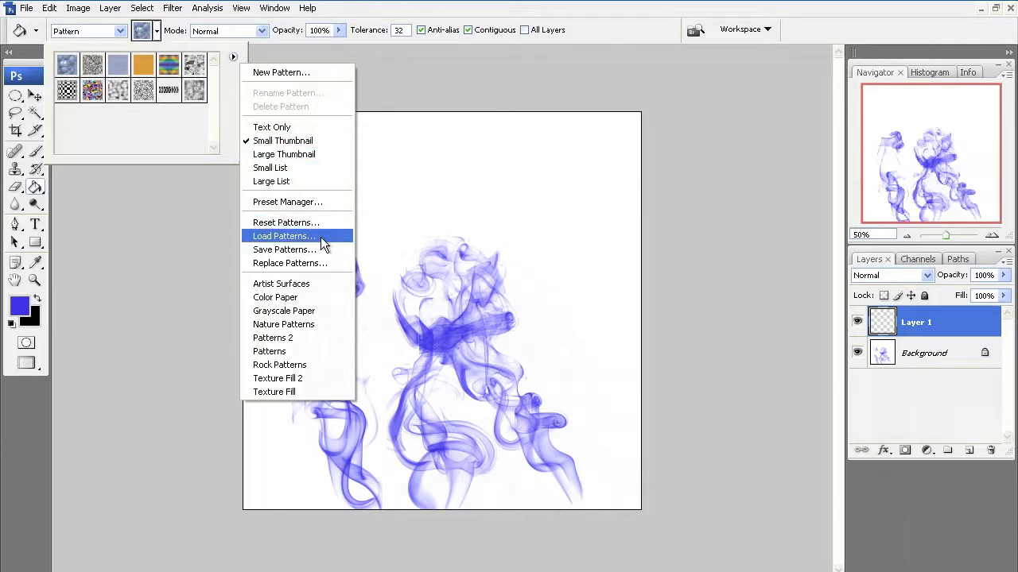
left_click(283, 235)
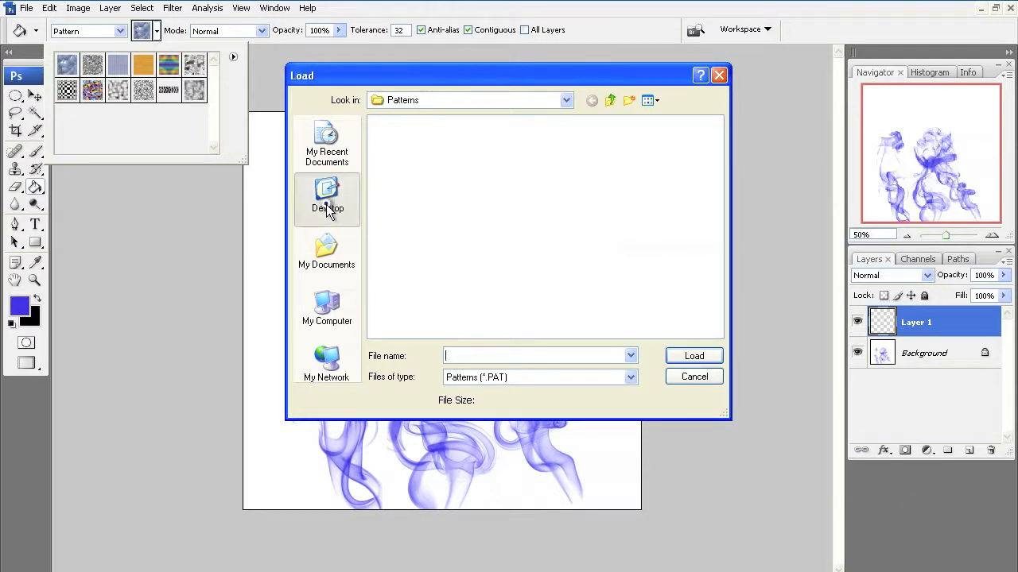
left_click(326, 199)
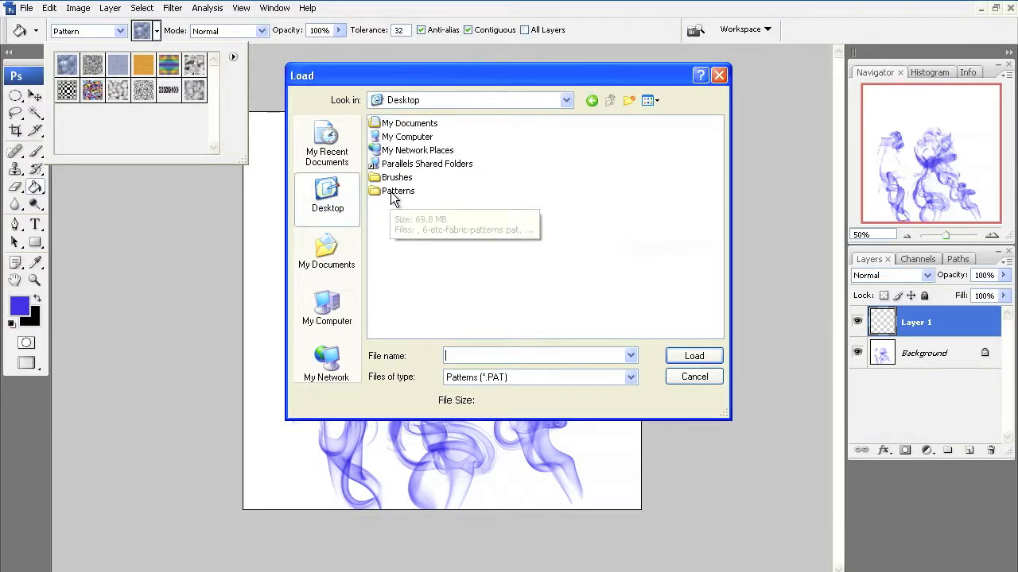
double_click(399, 191)
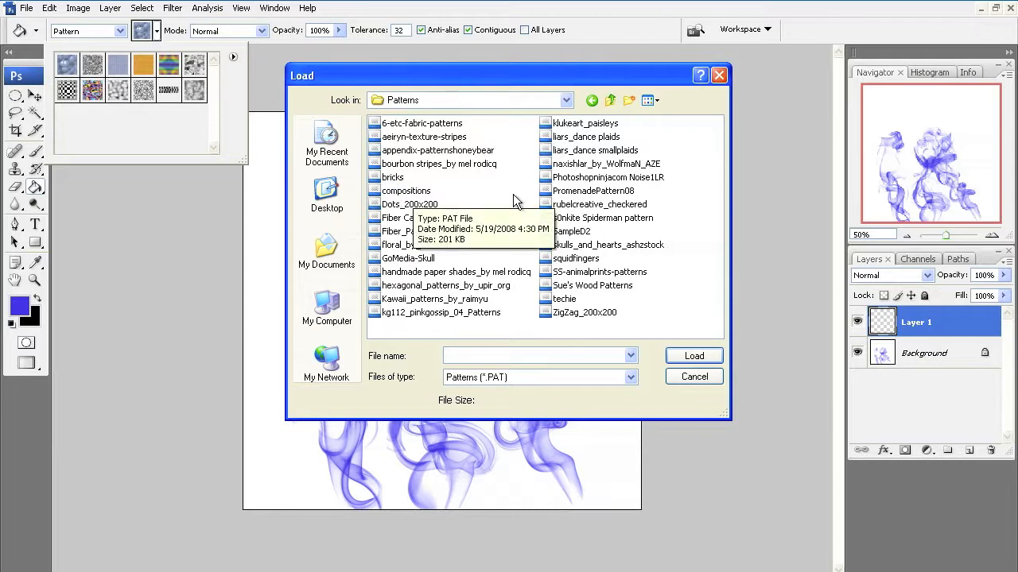
mouse_move(540, 311)
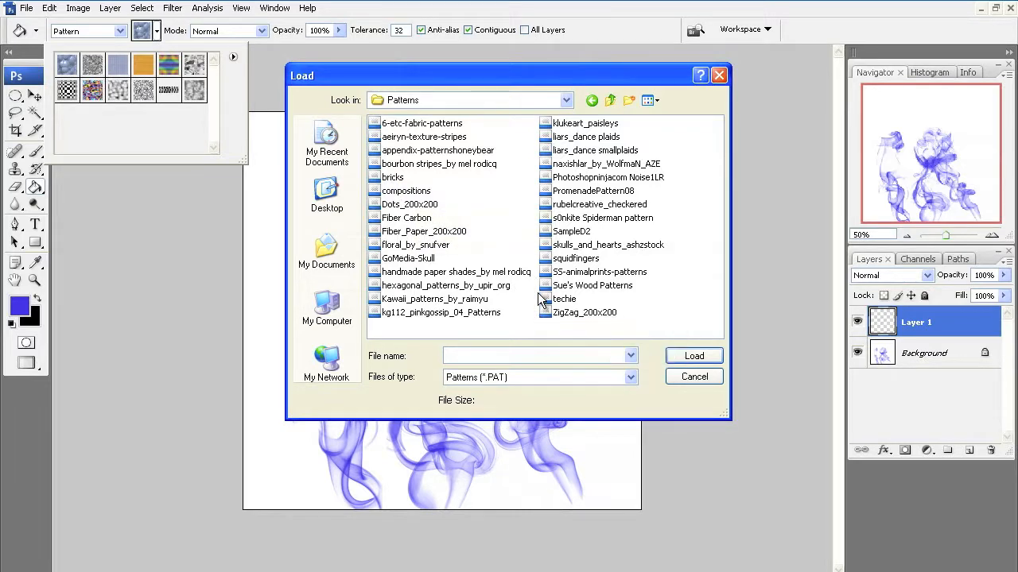
mouse_move(560, 140)
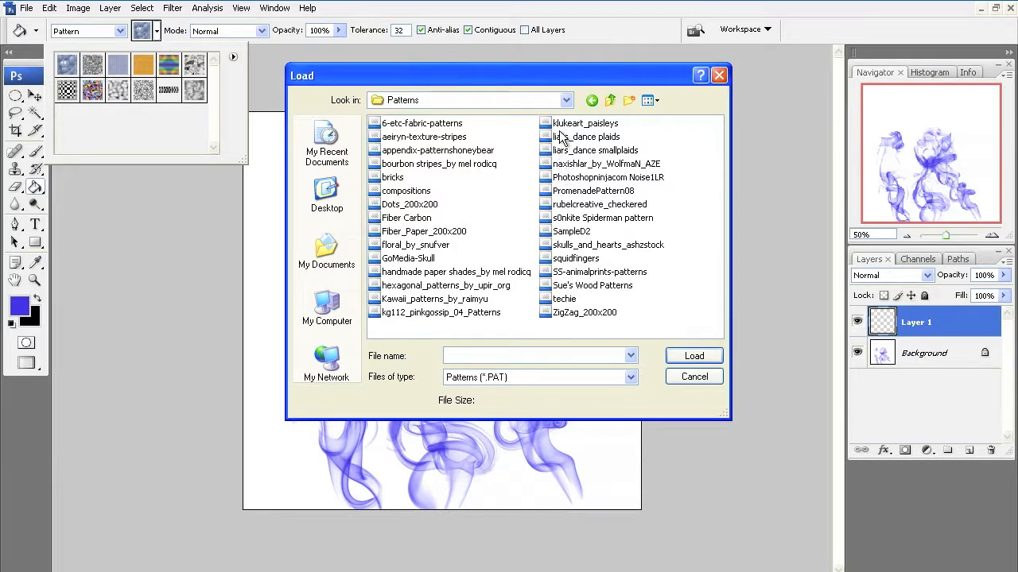
mouse_move(443, 223)
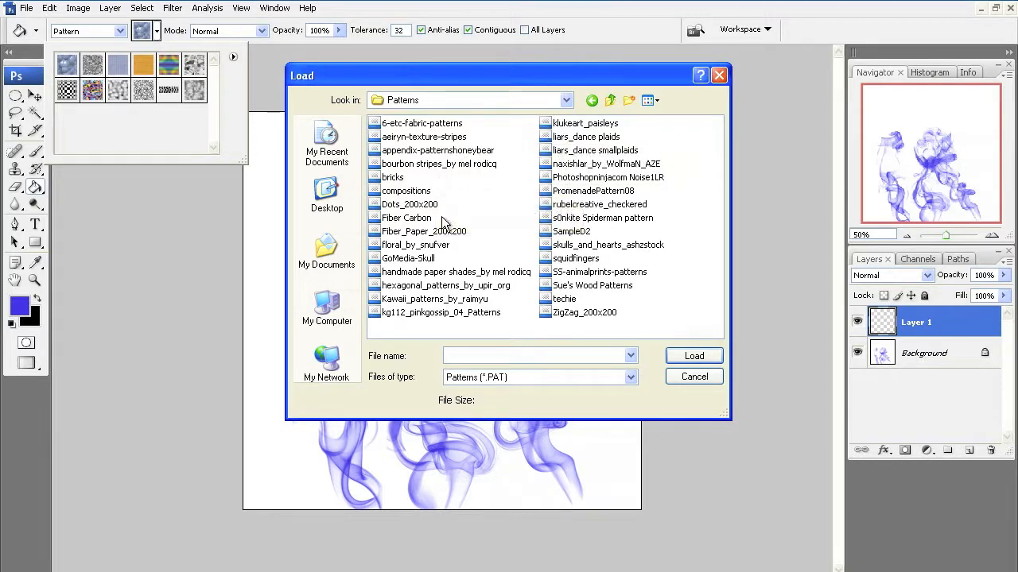
mouse_move(606, 319)
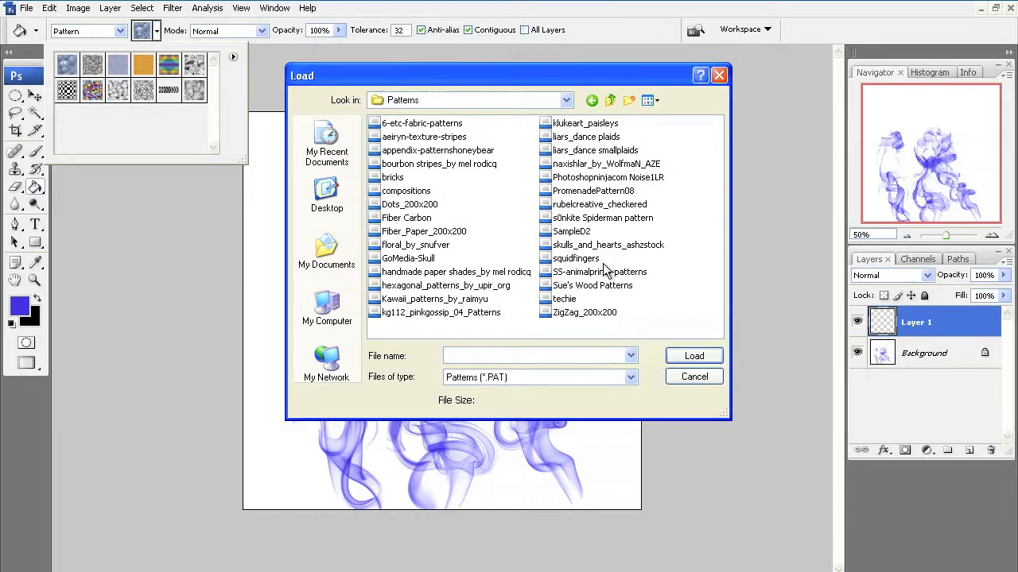
left_click(594, 270)
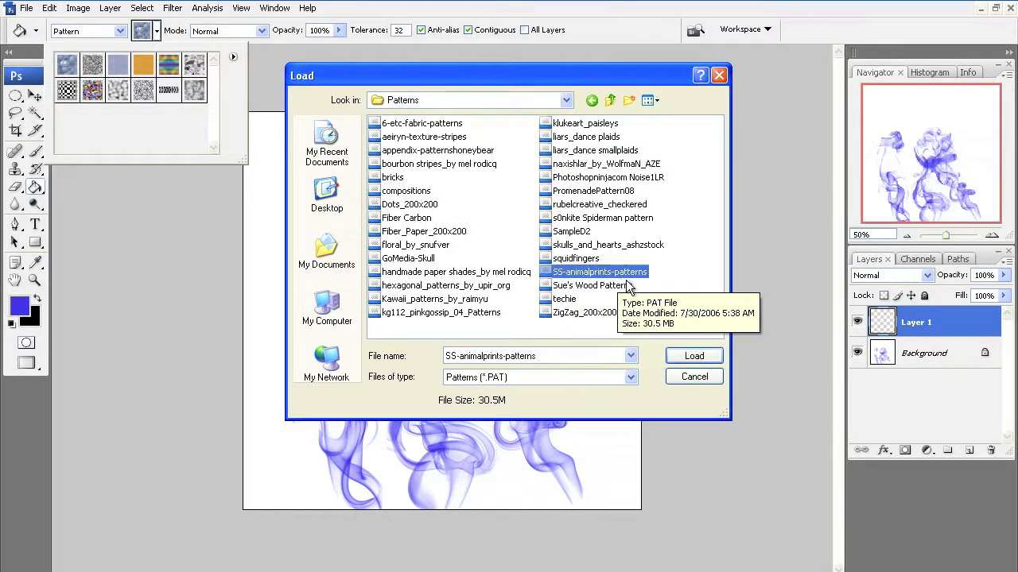
left_click(693, 356)
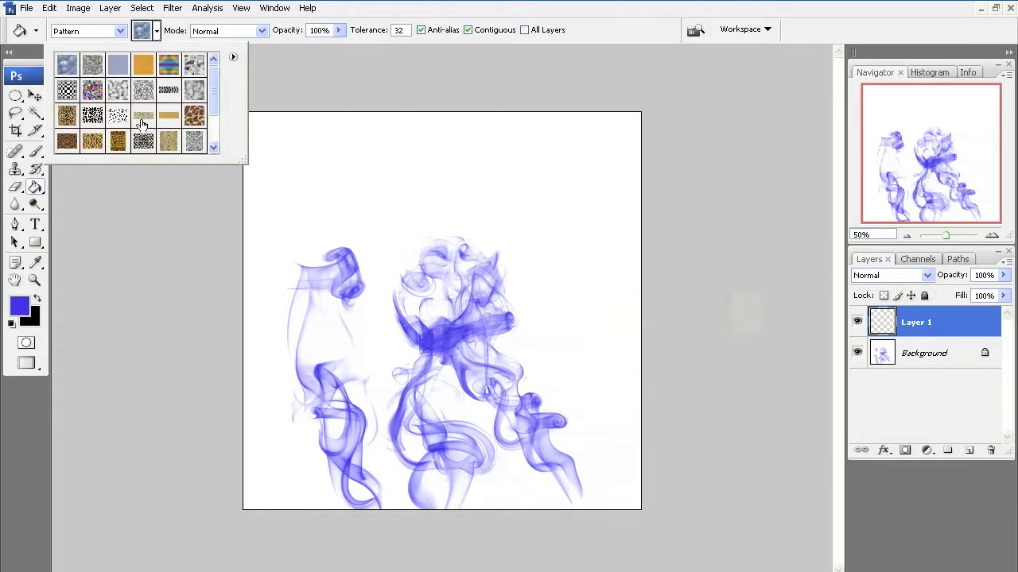
mouse_move(76, 124)
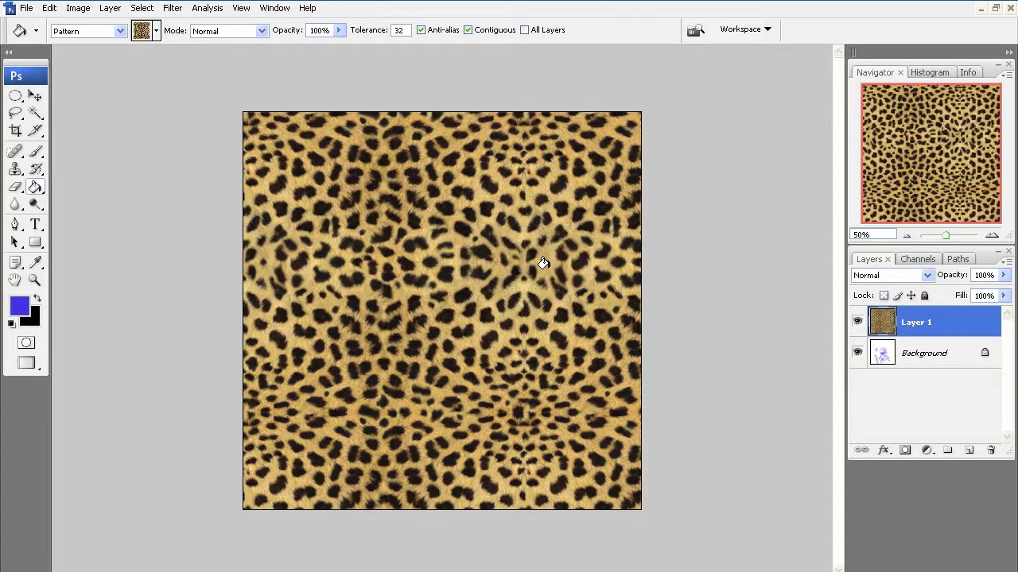
Choose the leopard-print swatch to fill Layer 1 with it.
left_click(151, 32)
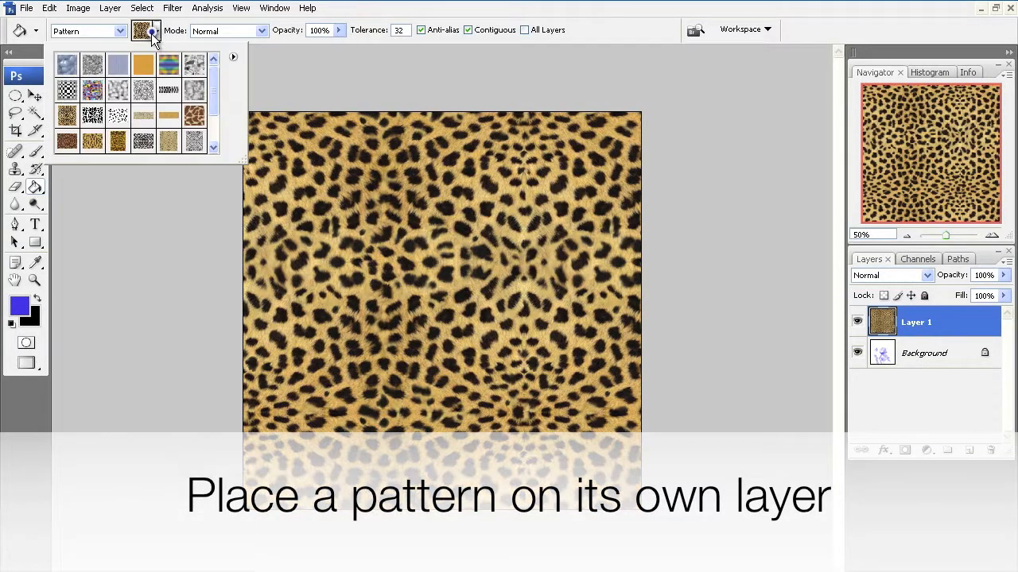
left_click(118, 140)
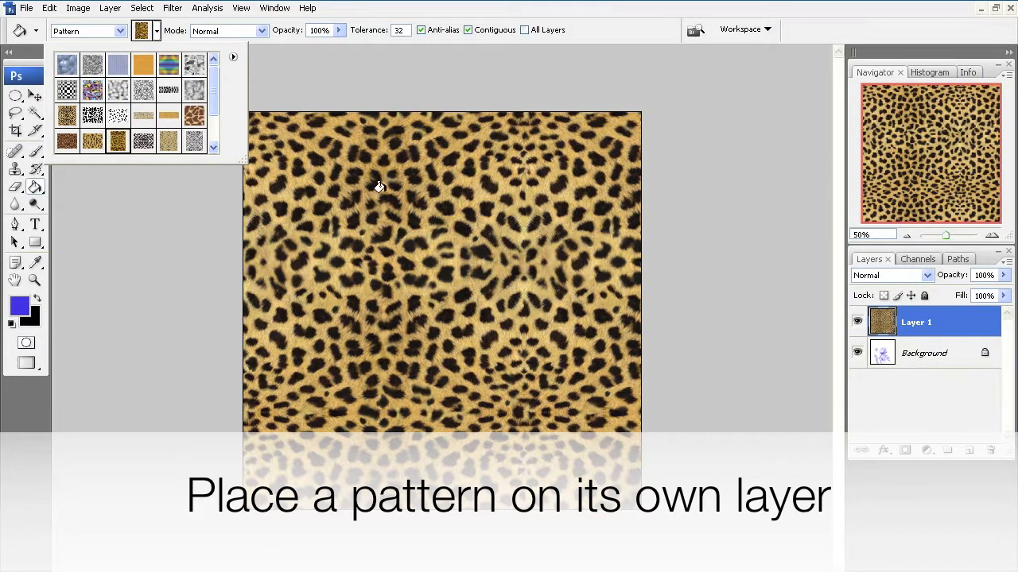